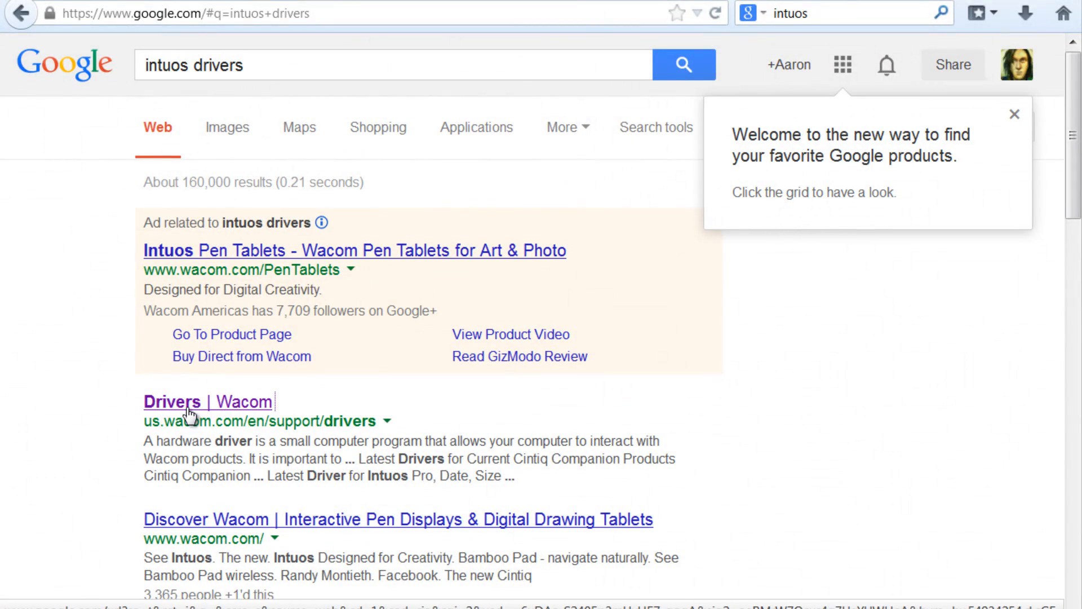
pyautogui.moveTo(158, 410)
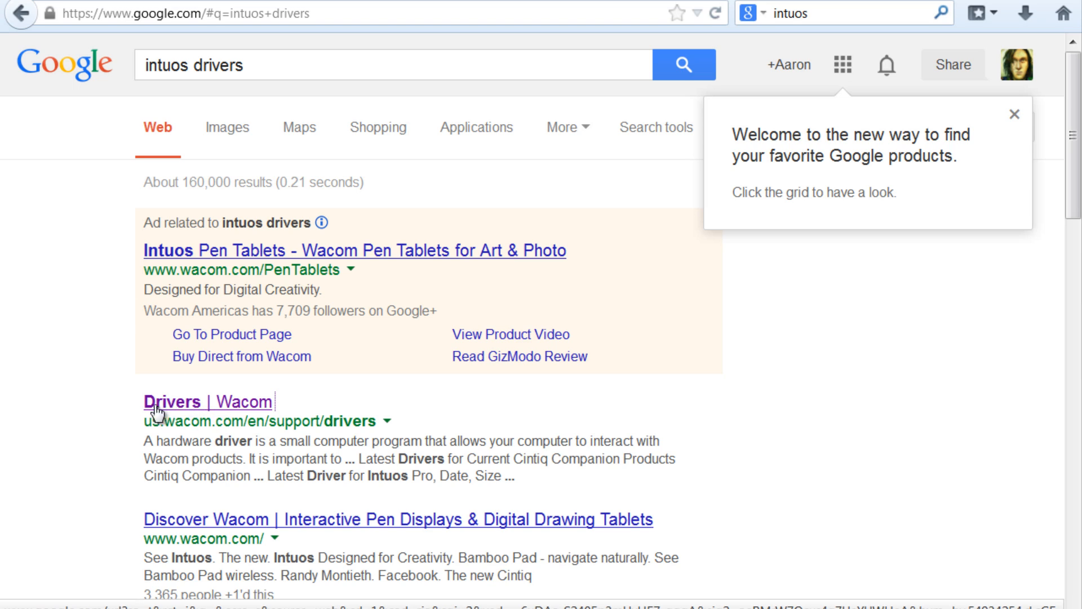
pyautogui.moveTo(205, 420)
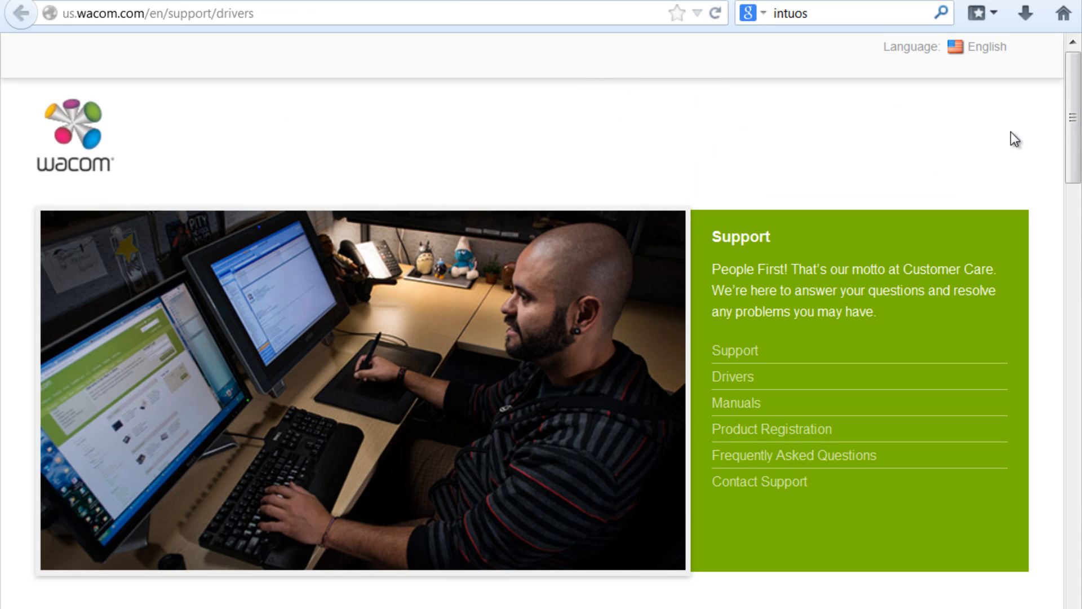
pyautogui.scroll(-3)
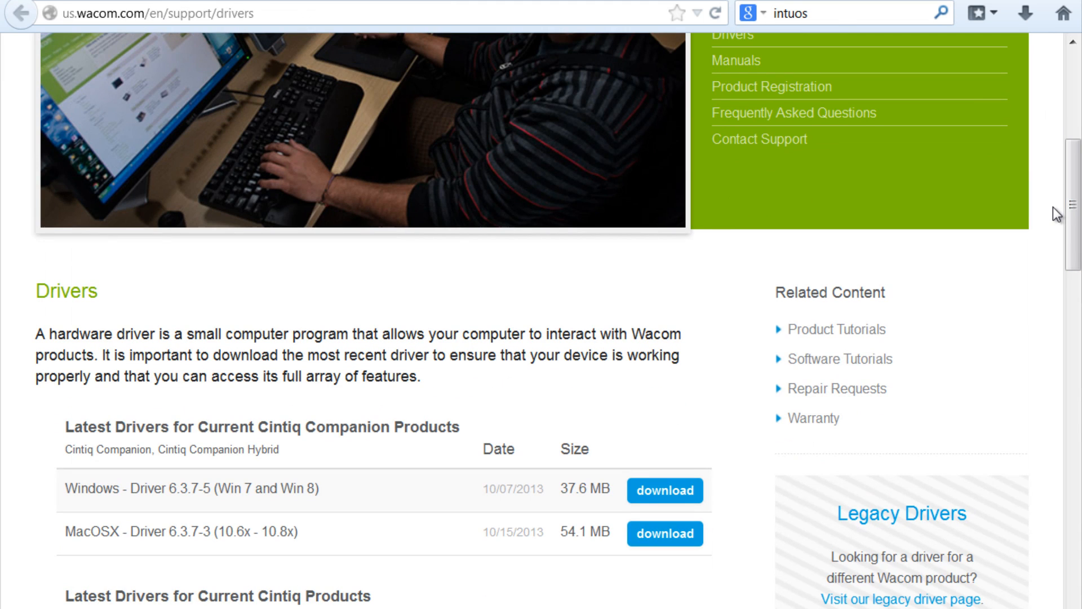
pyautogui.scroll(-3)
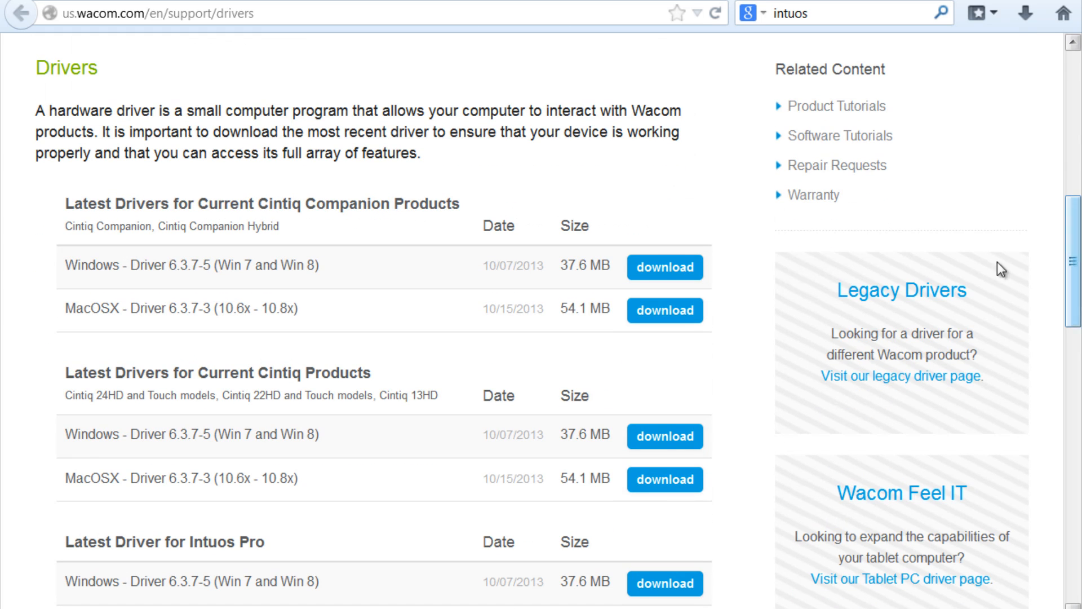
pyautogui.scroll(-3)
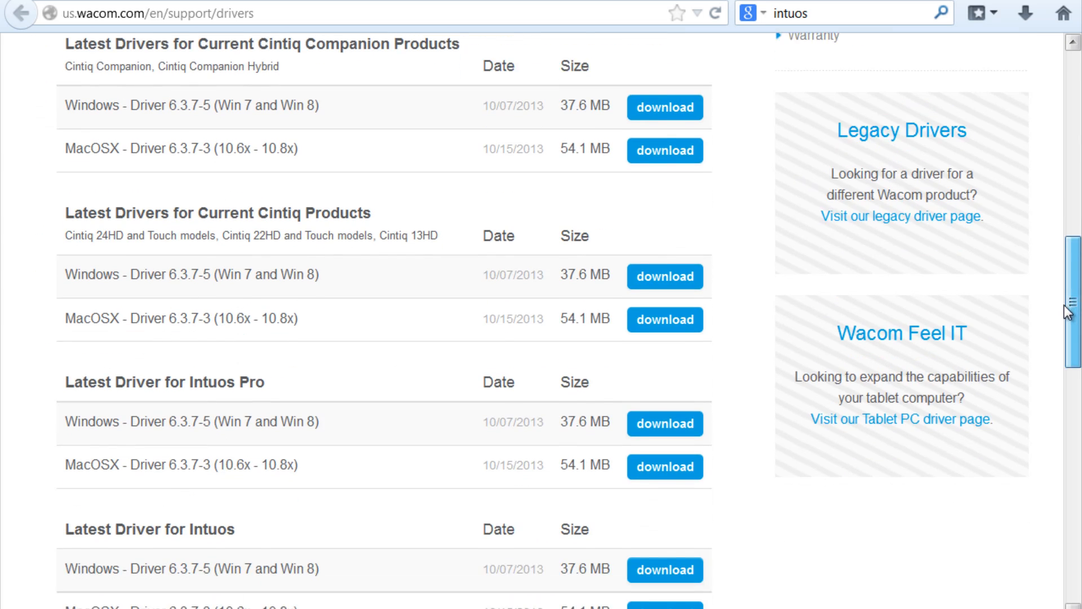
pyautogui.scroll(-3)
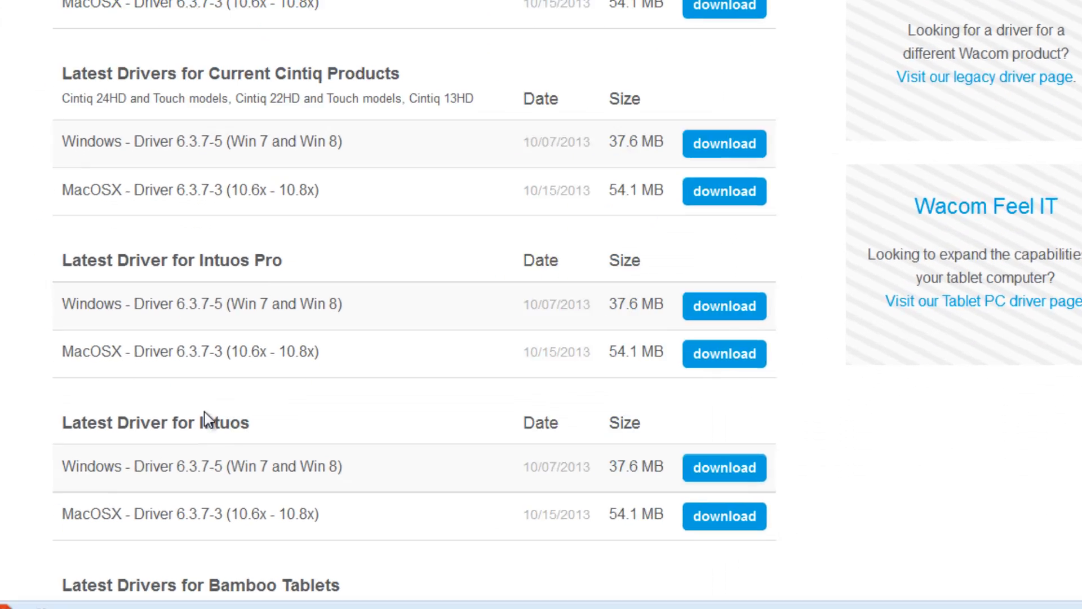
pyautogui.scroll(-3)
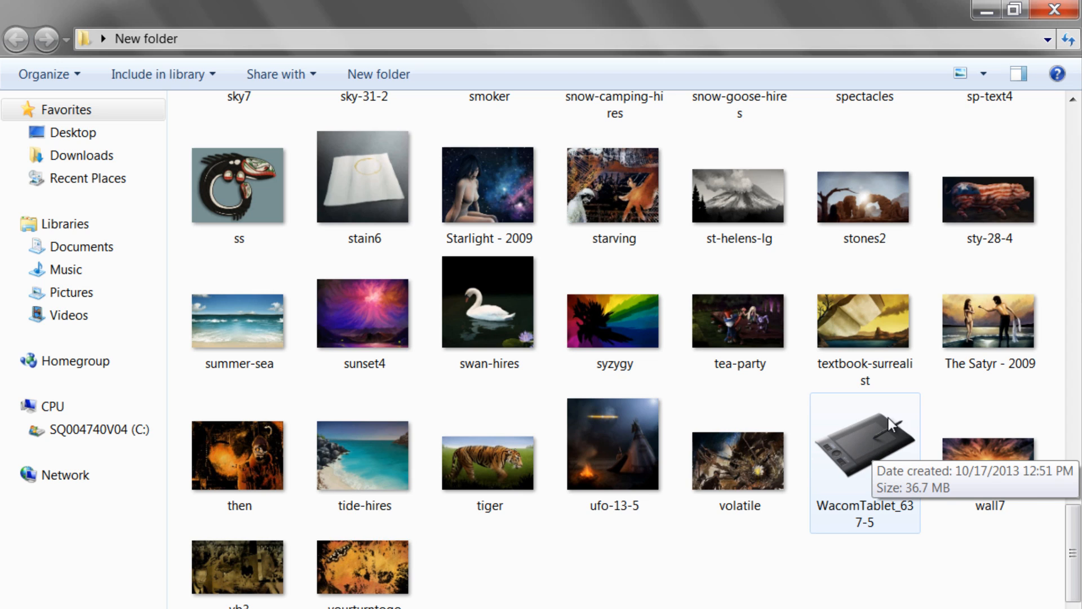
pyautogui.moveTo(894, 460)
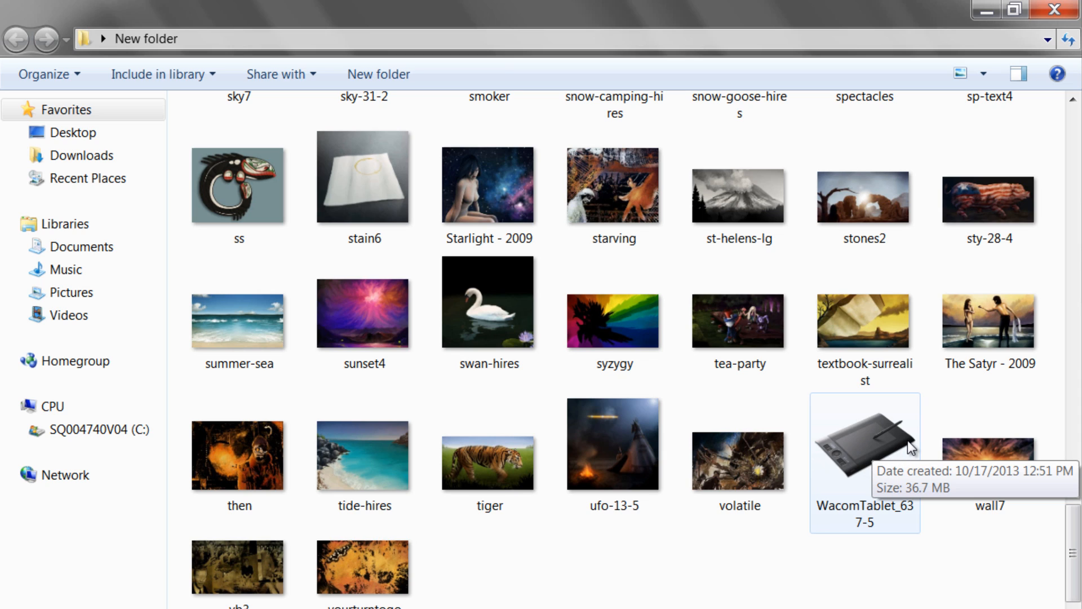
pyautogui.moveTo(887, 459)
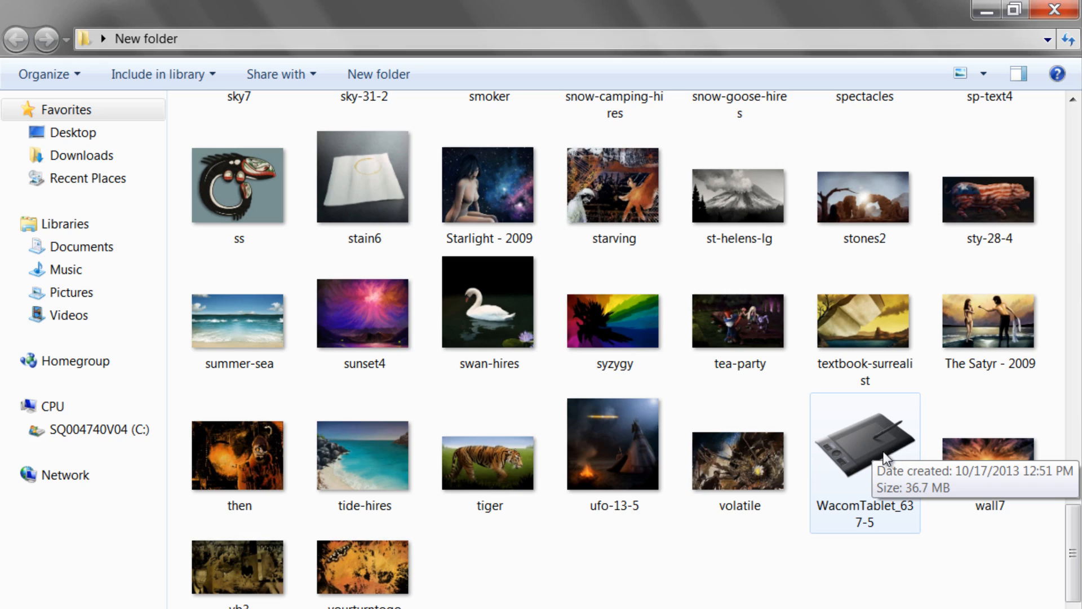
pyautogui.moveTo(814, 441)
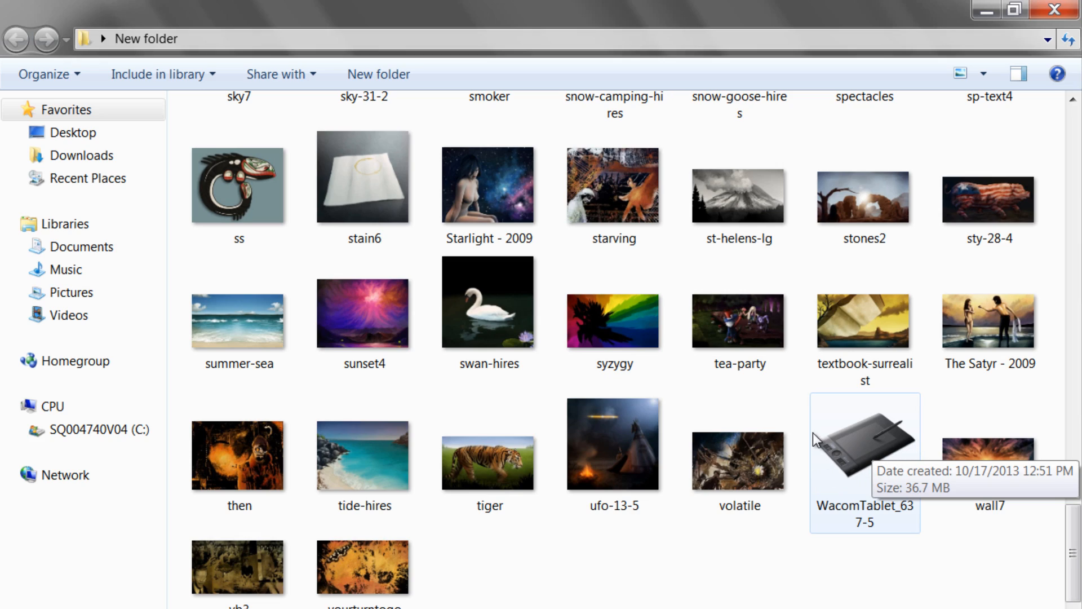